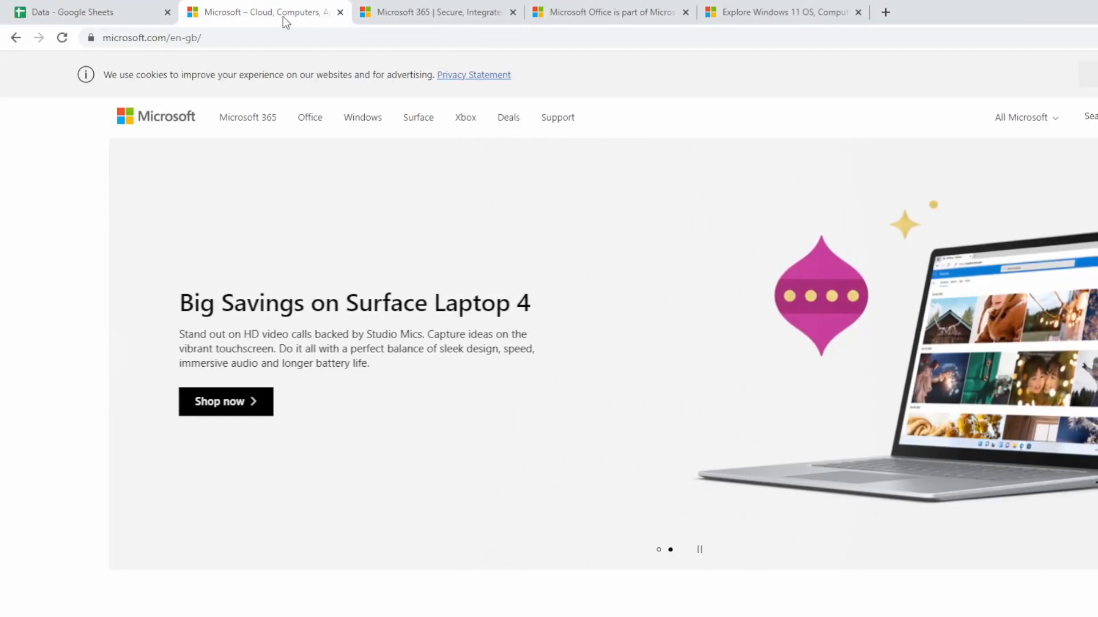
# View the Microsoft 365, Microsoft Office and Windows 11 pages in turn
pyautogui.click(434, 12)
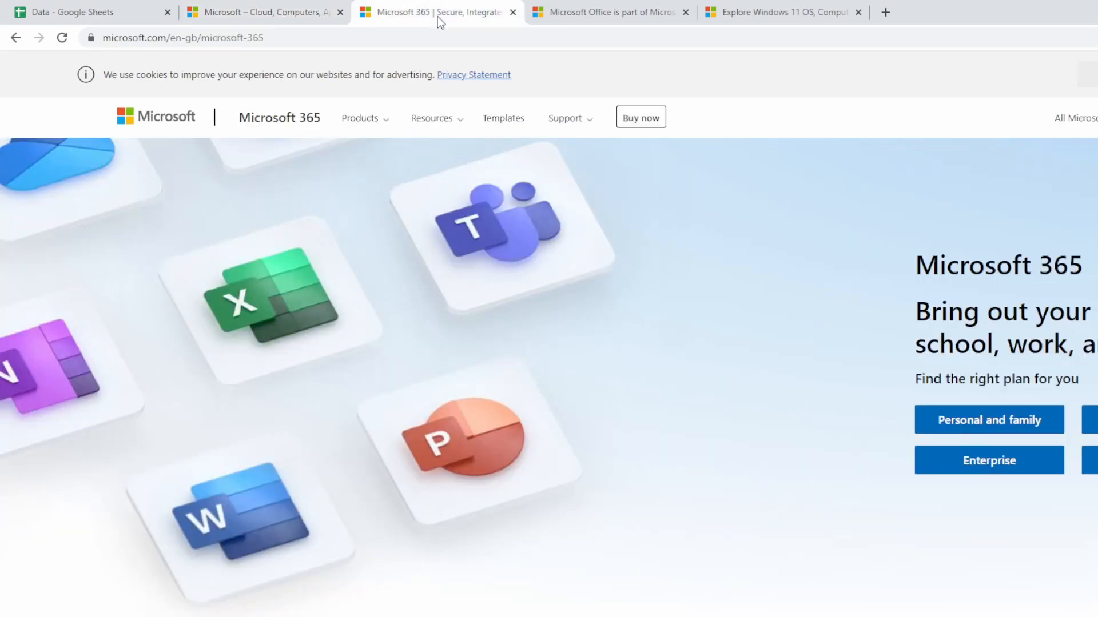
pyautogui.click(604, 12)
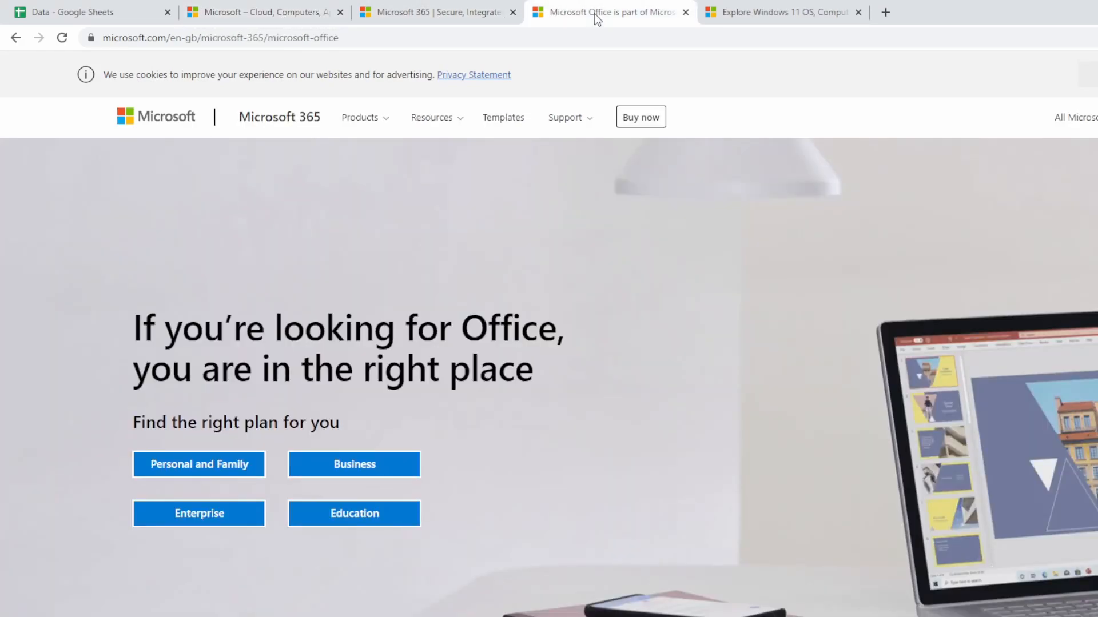
pyautogui.click(783, 12)
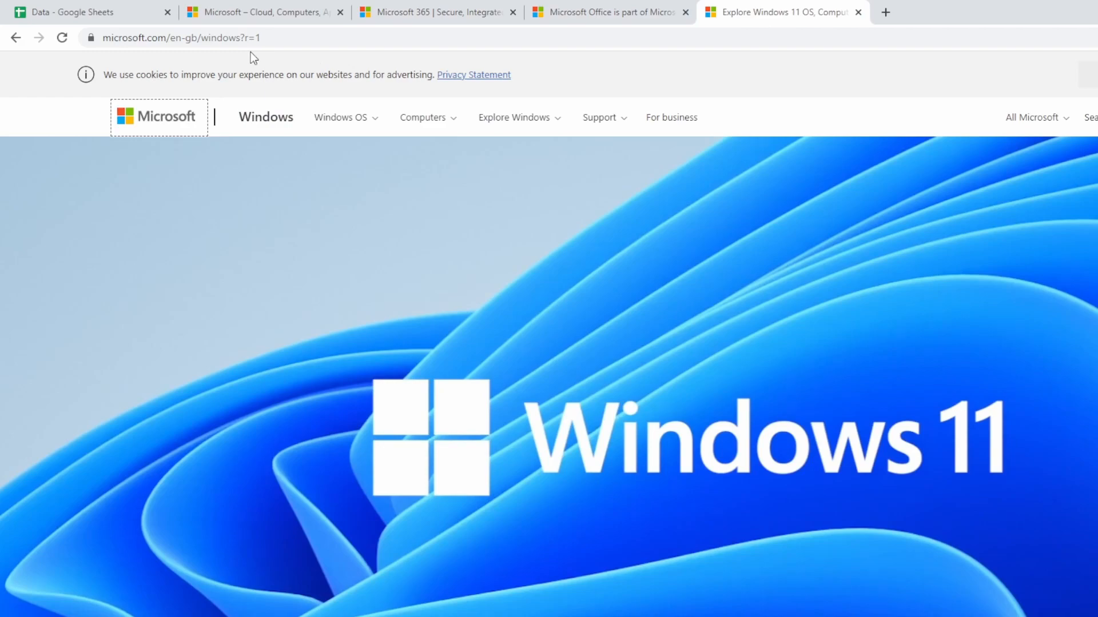
pyautogui.moveTo(80, 12)
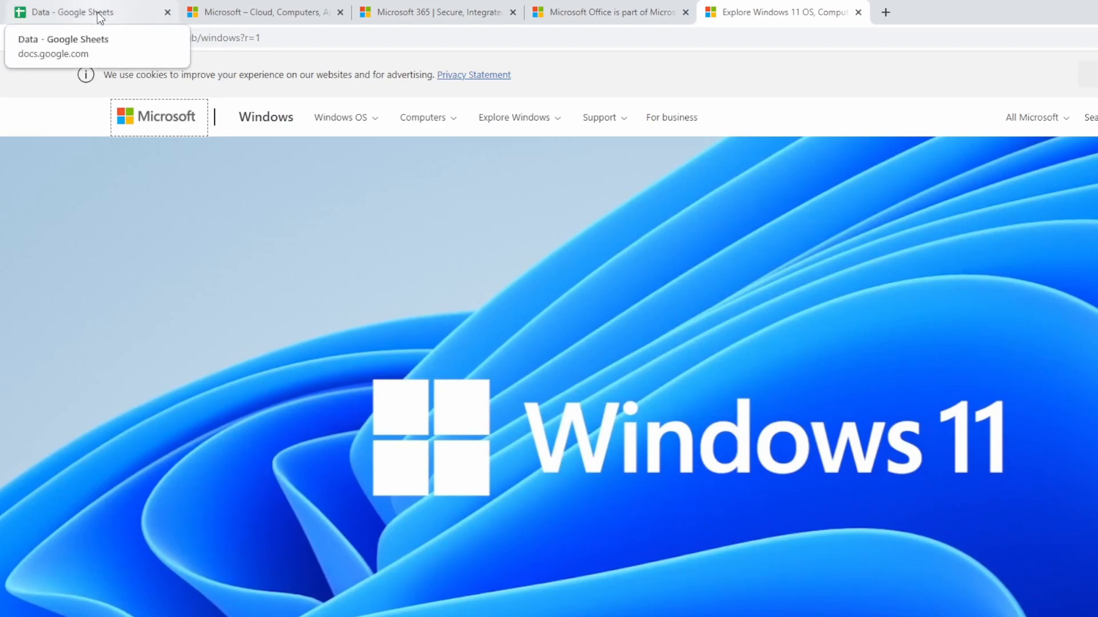
# Compare the Data spreadsheet with the Microsoft home page, then return to the spreadsheet
pyautogui.click(84, 12)
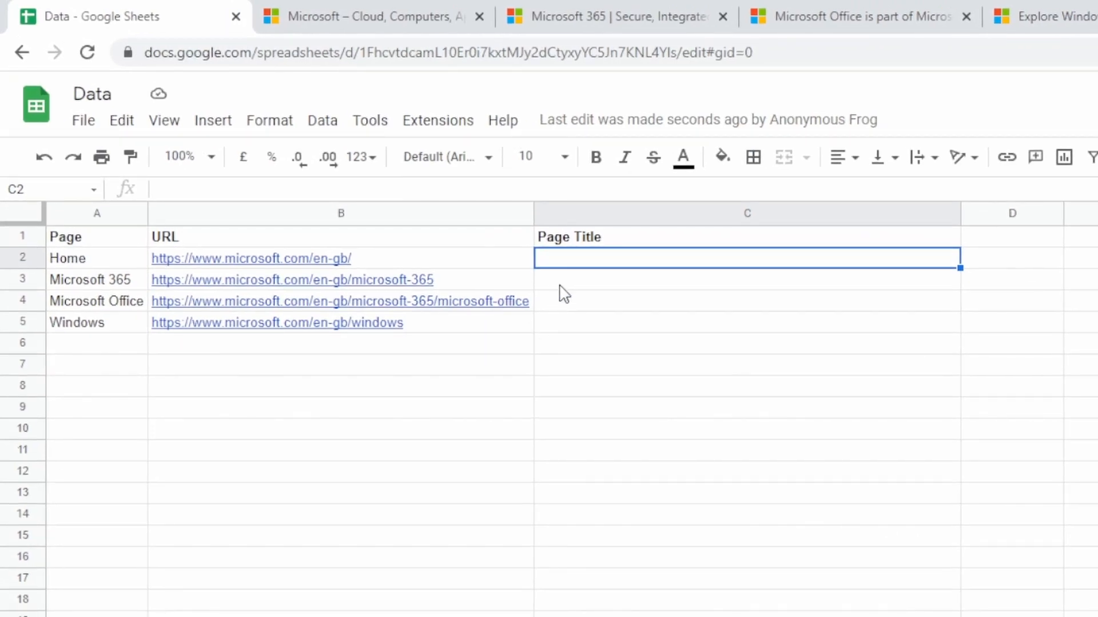
pyautogui.moveTo(580, 342)
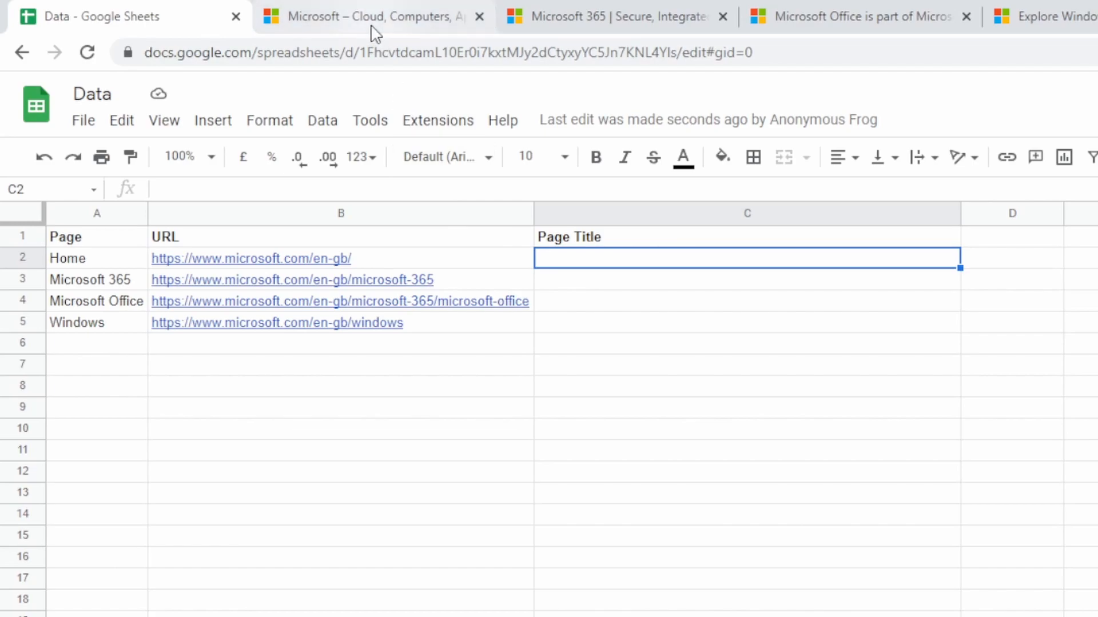
pyautogui.click(364, 16)
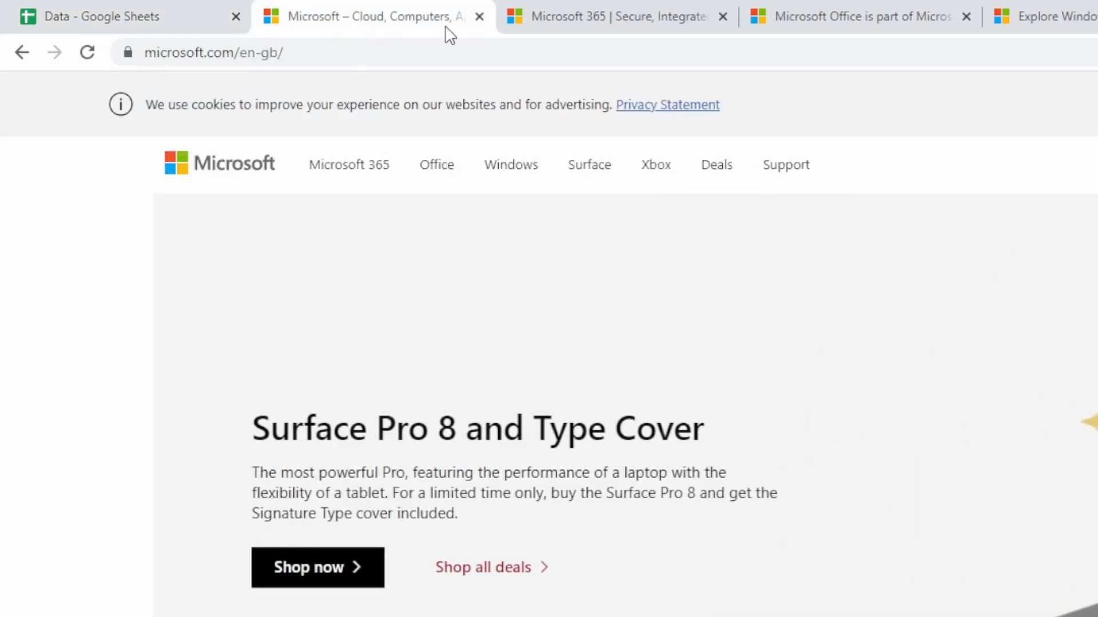
pyautogui.moveTo(424, 33)
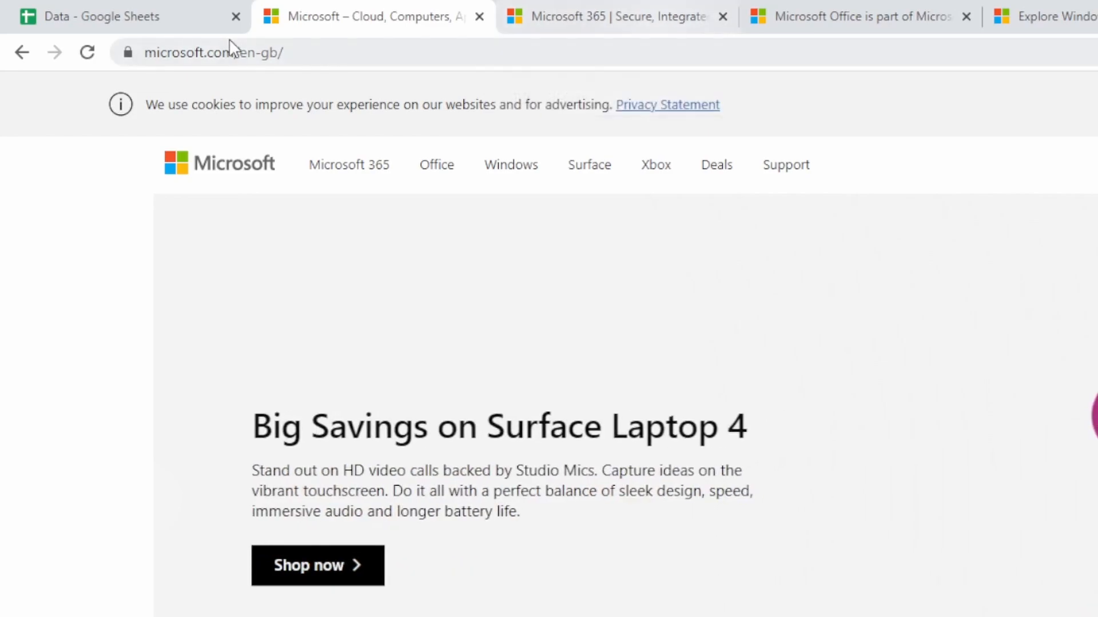
pyautogui.click(105, 16)
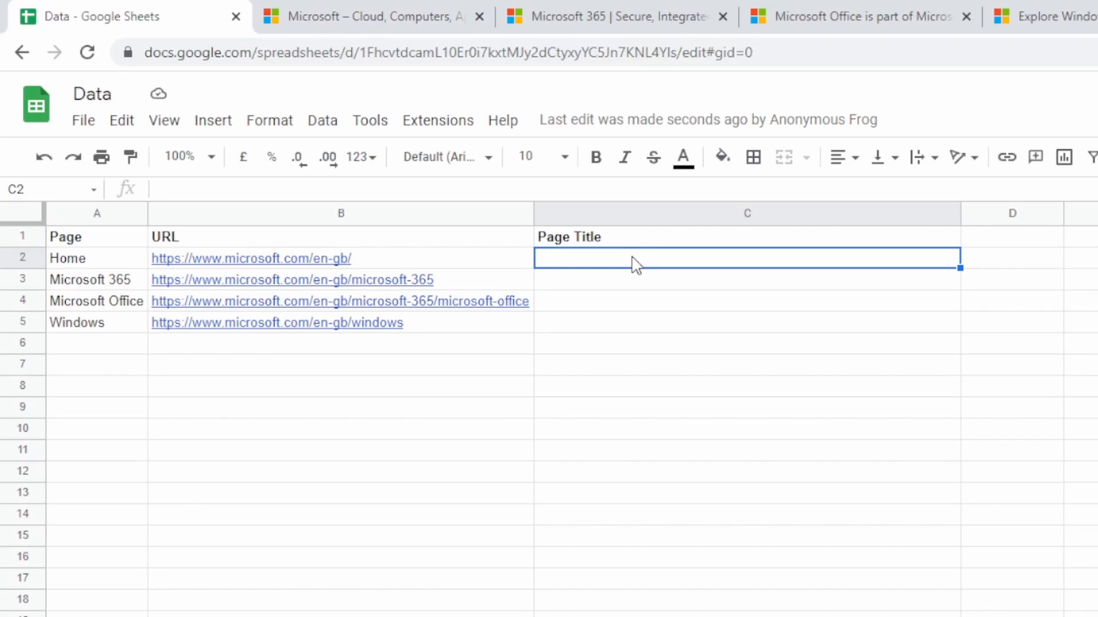
# Start =IMPORTXML( in C2 with the Home URL in B2 as source
pyautogui.write('=')
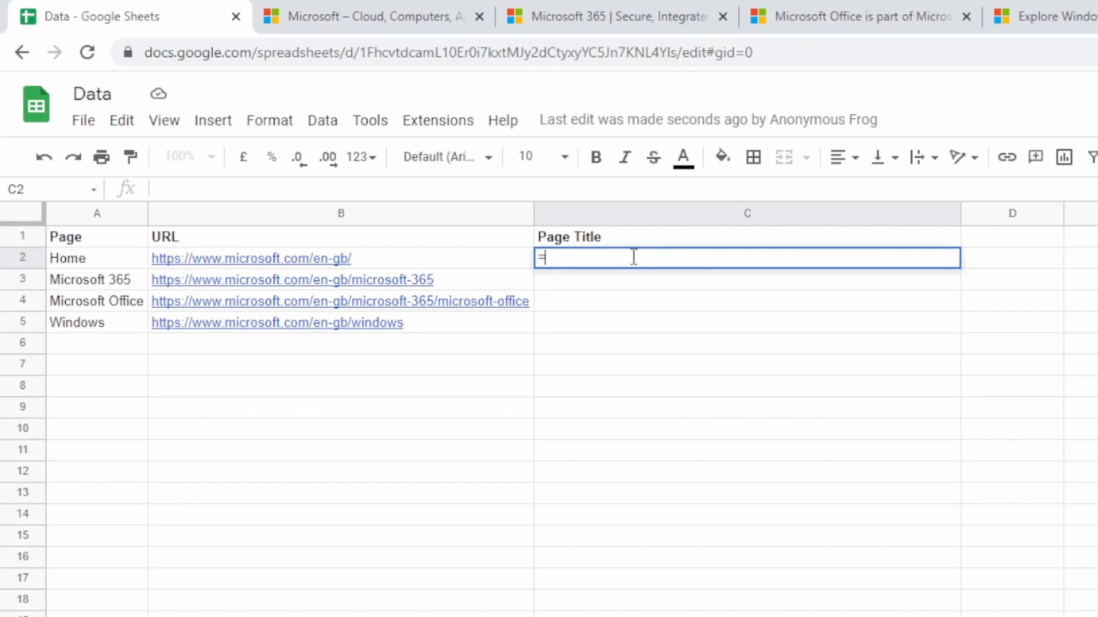
pyautogui.write('import')
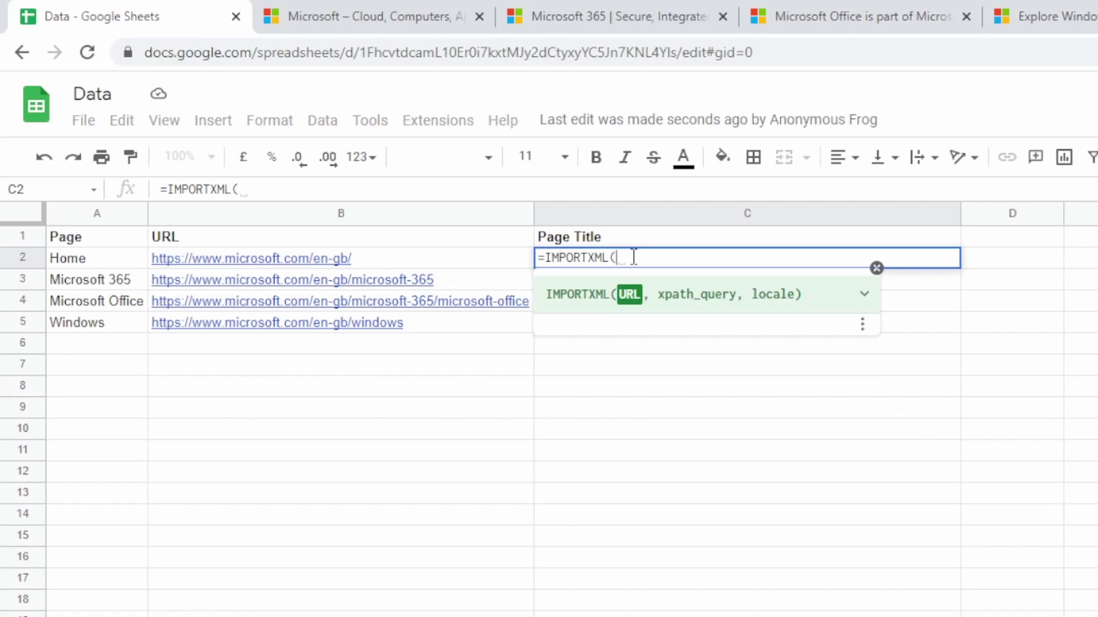
pyautogui.moveTo(683, 315)
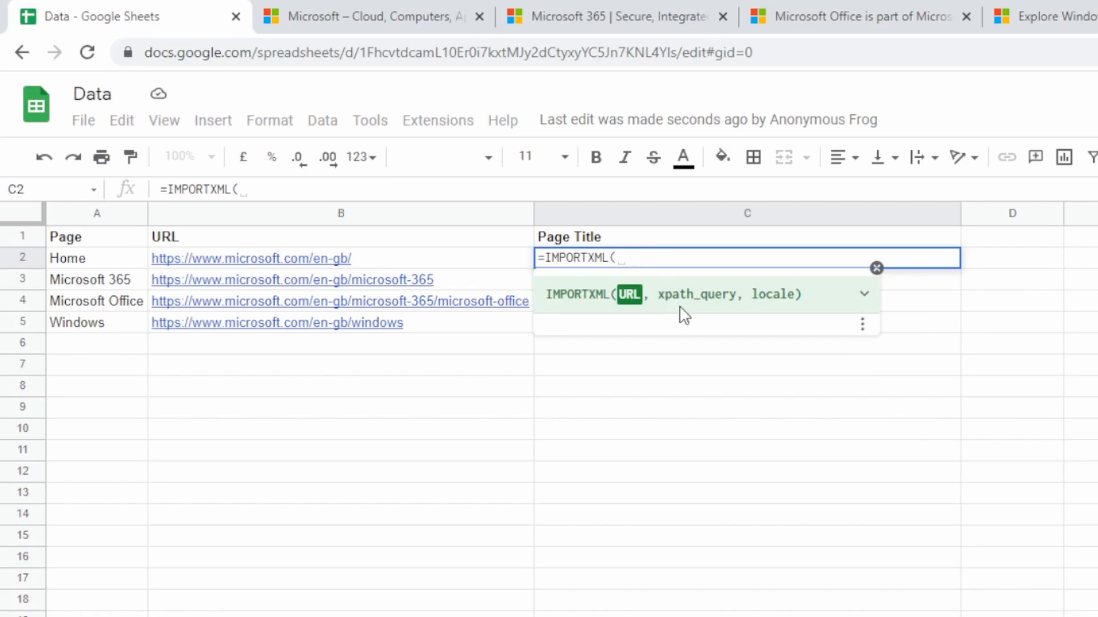
pyautogui.moveTo(731, 319)
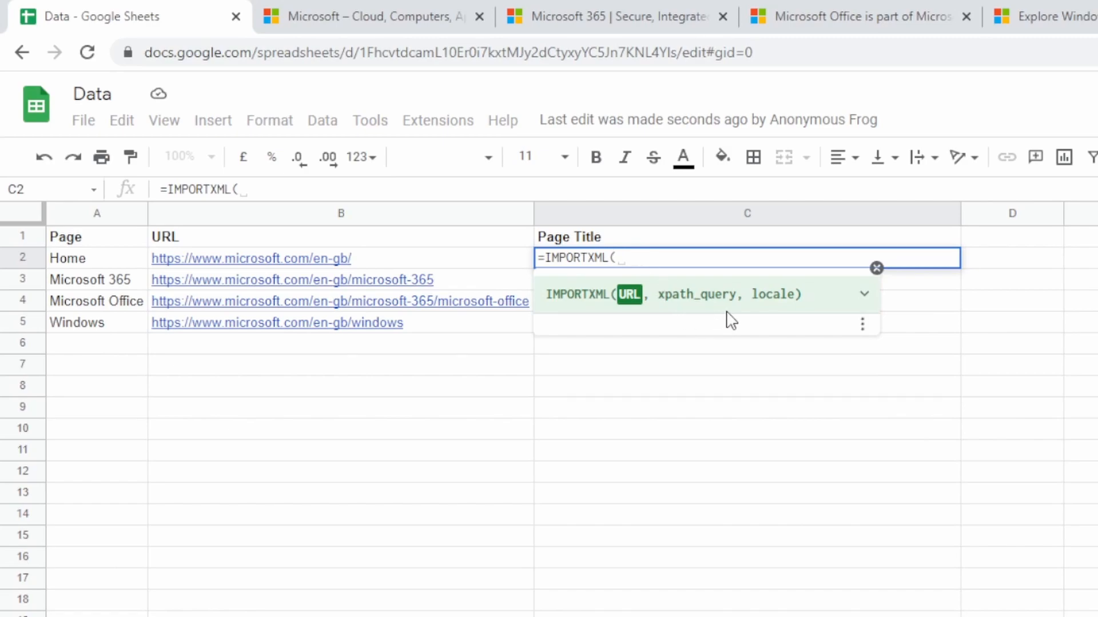
pyautogui.moveTo(711, 311)
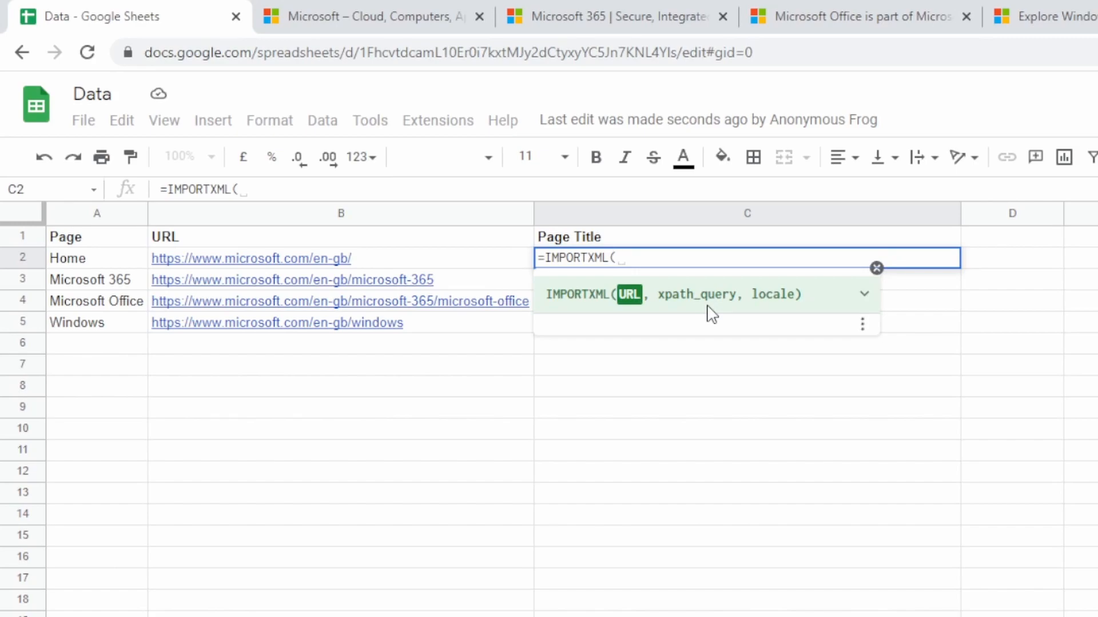
pyautogui.moveTo(462, 268)
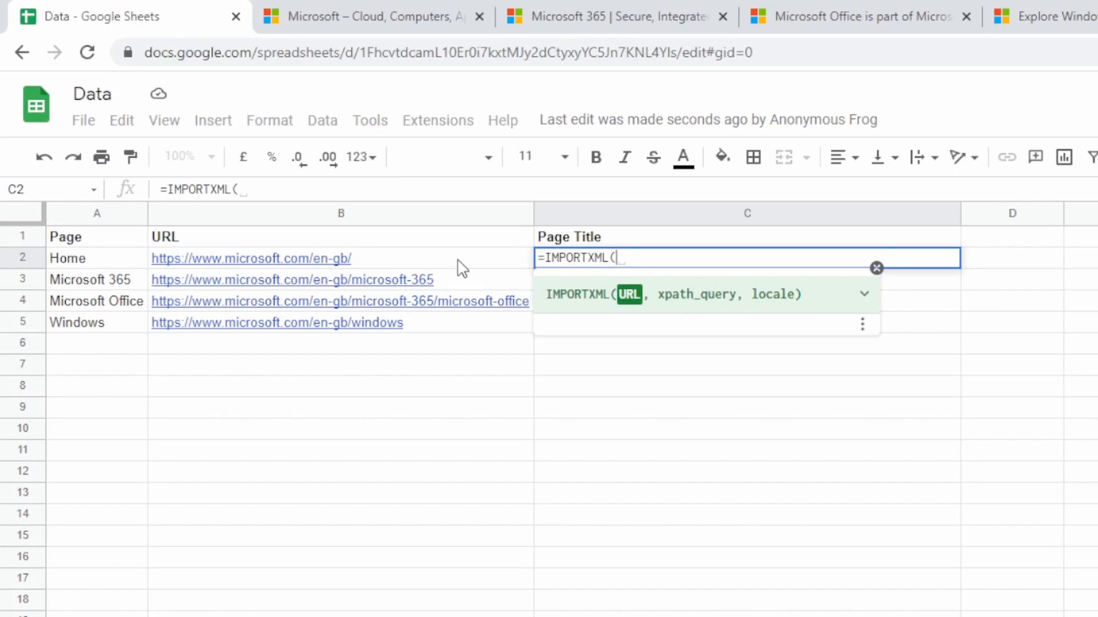
pyautogui.click(250, 258)
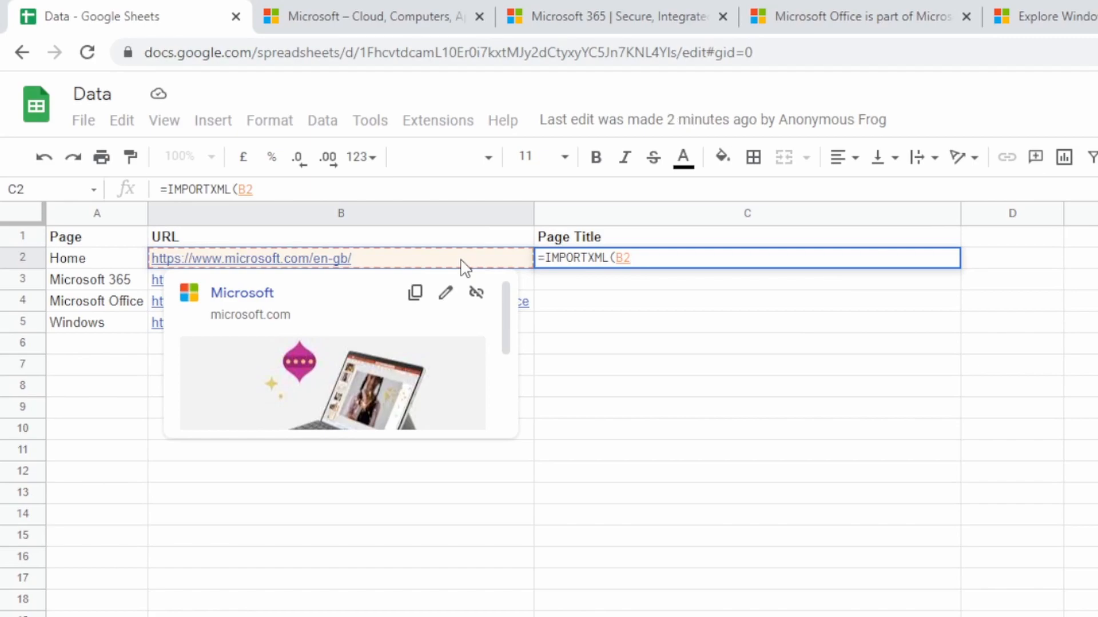
# Complete C2 as =IMPORTXML(B2,"//title/text()") to show the Home page title
pyautogui.write(',')
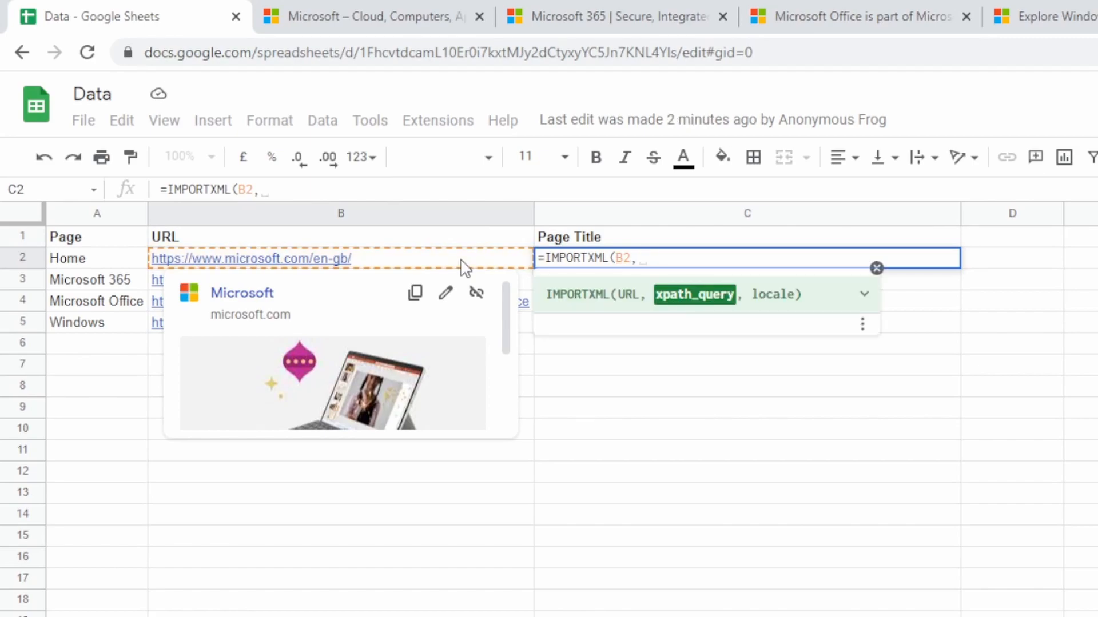
pyautogui.write('"')
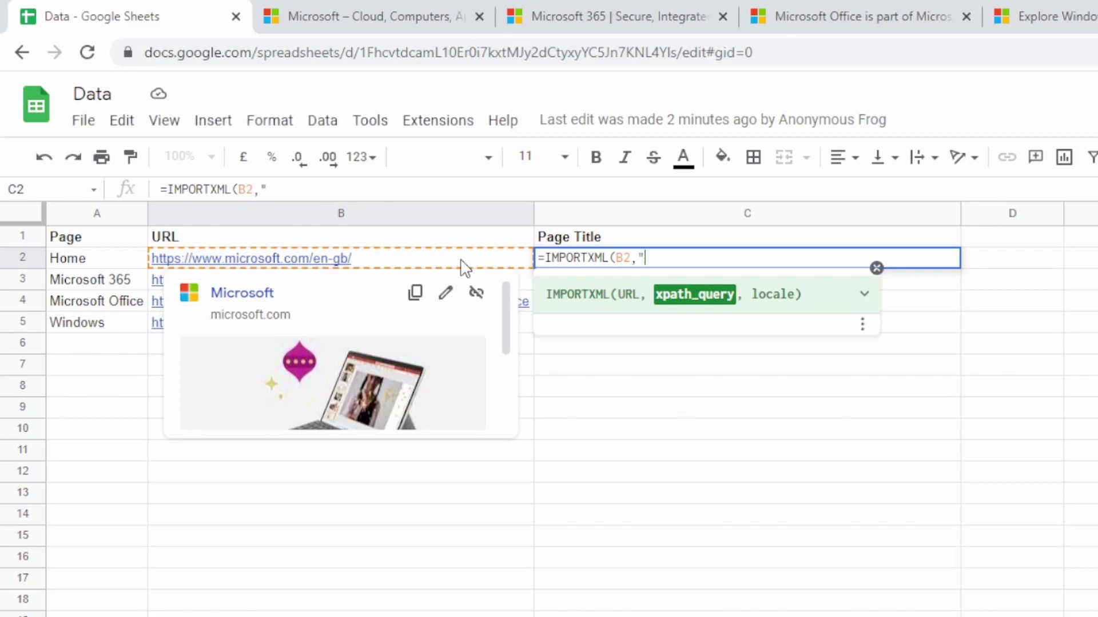
pyautogui.write('//')
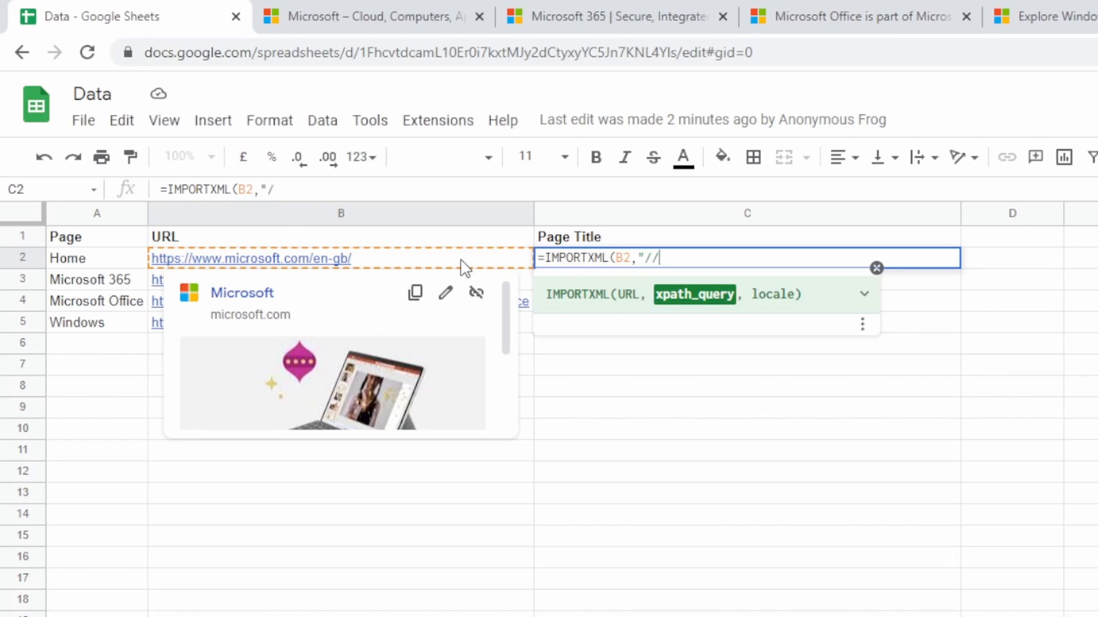
pyautogui.write('tit')
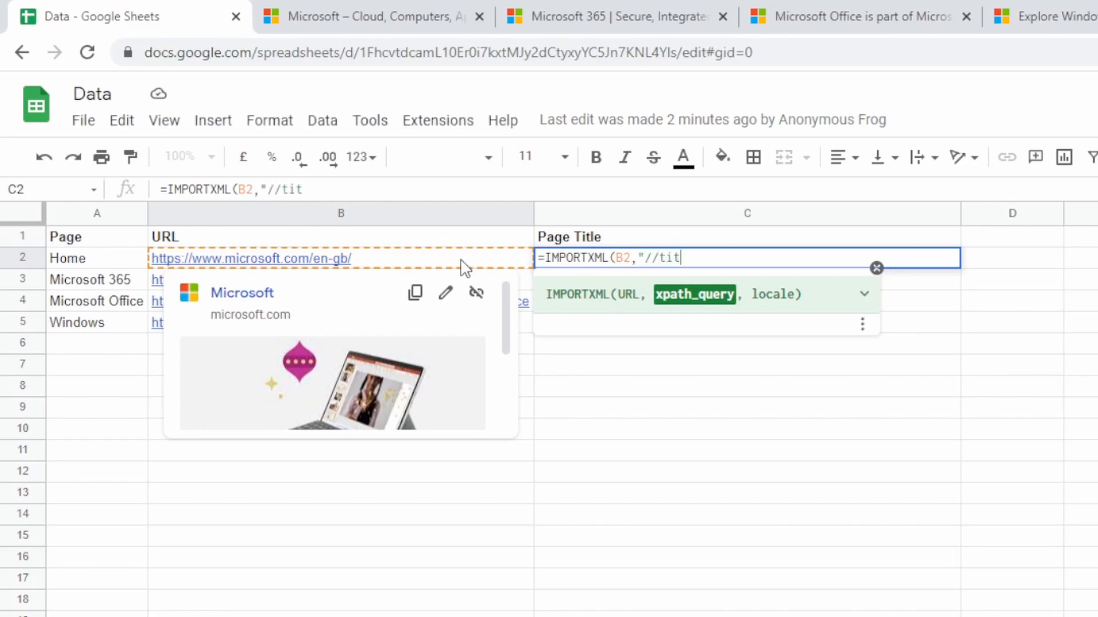
pyautogui.write('le/')
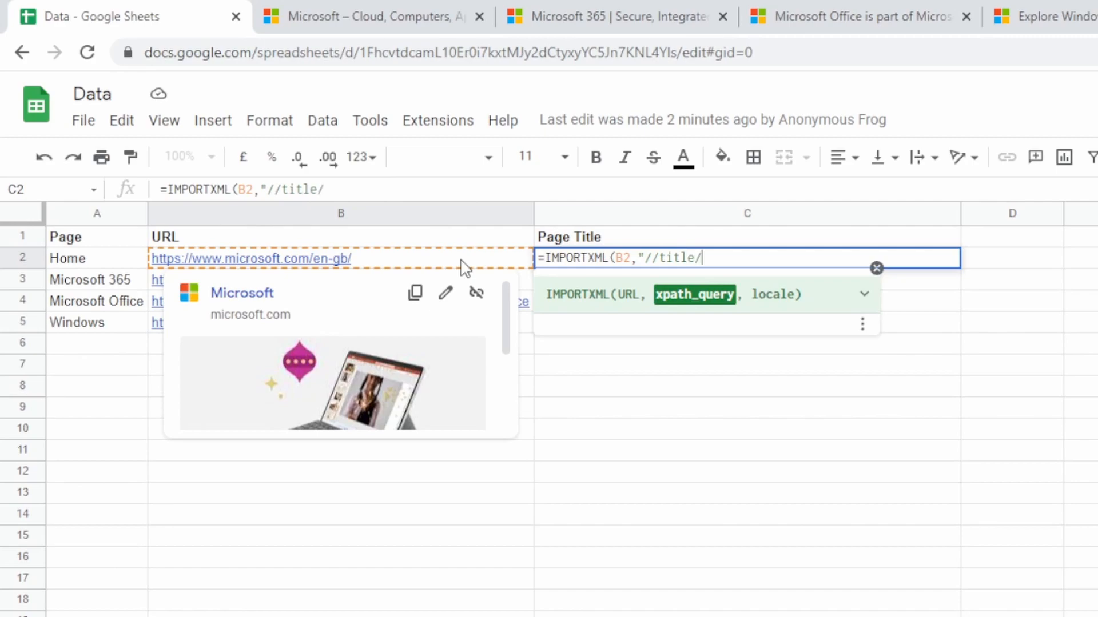
pyautogui.write('text')
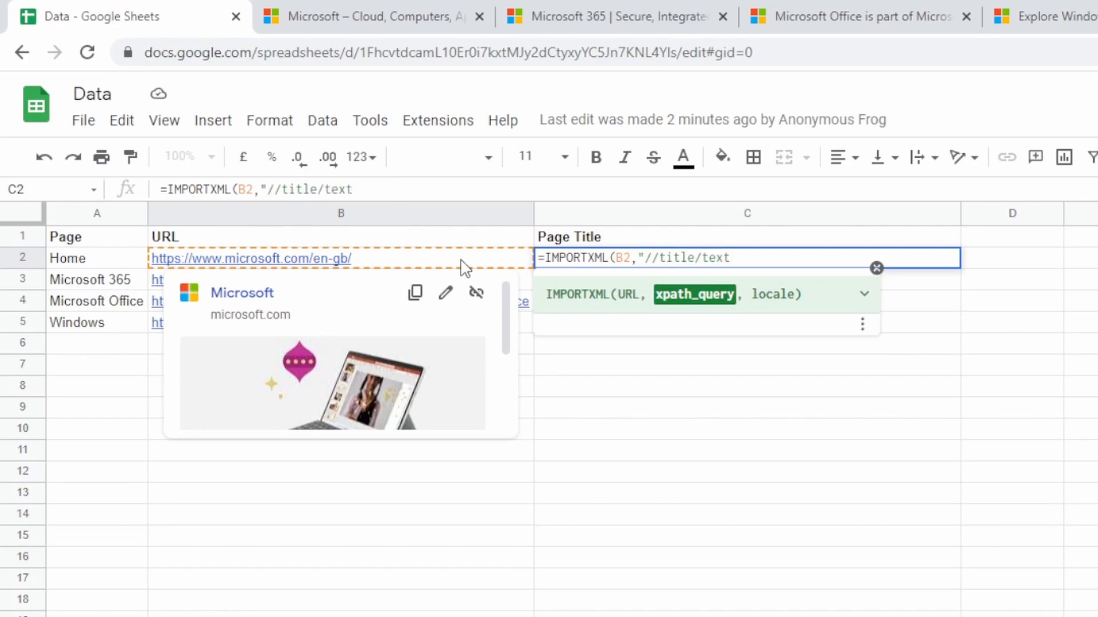
pyautogui.write('()')
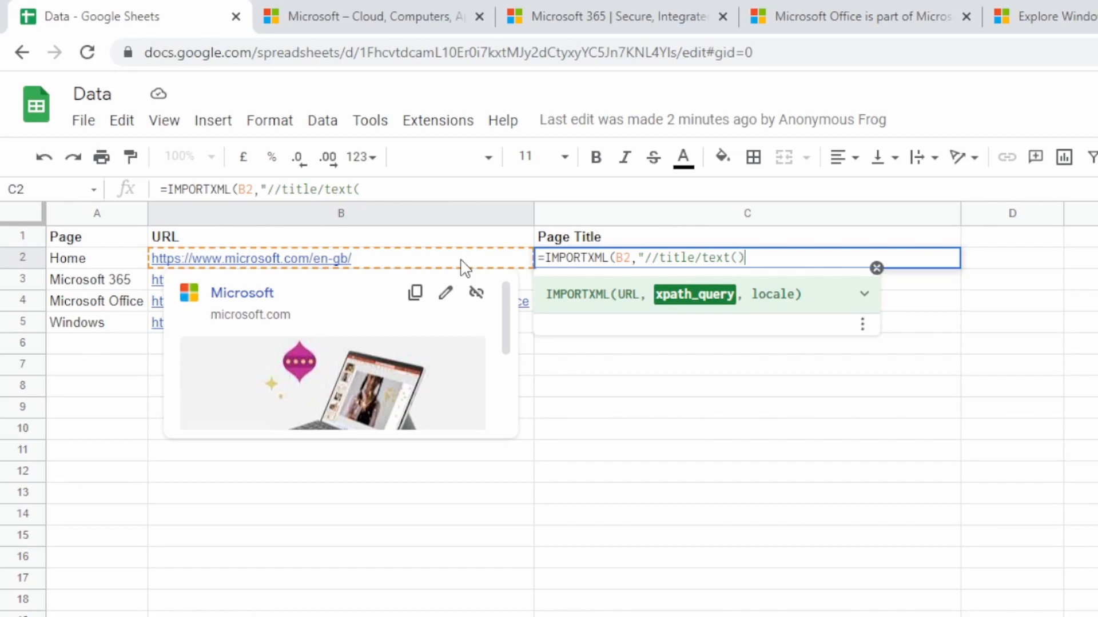
pyautogui.write('"')
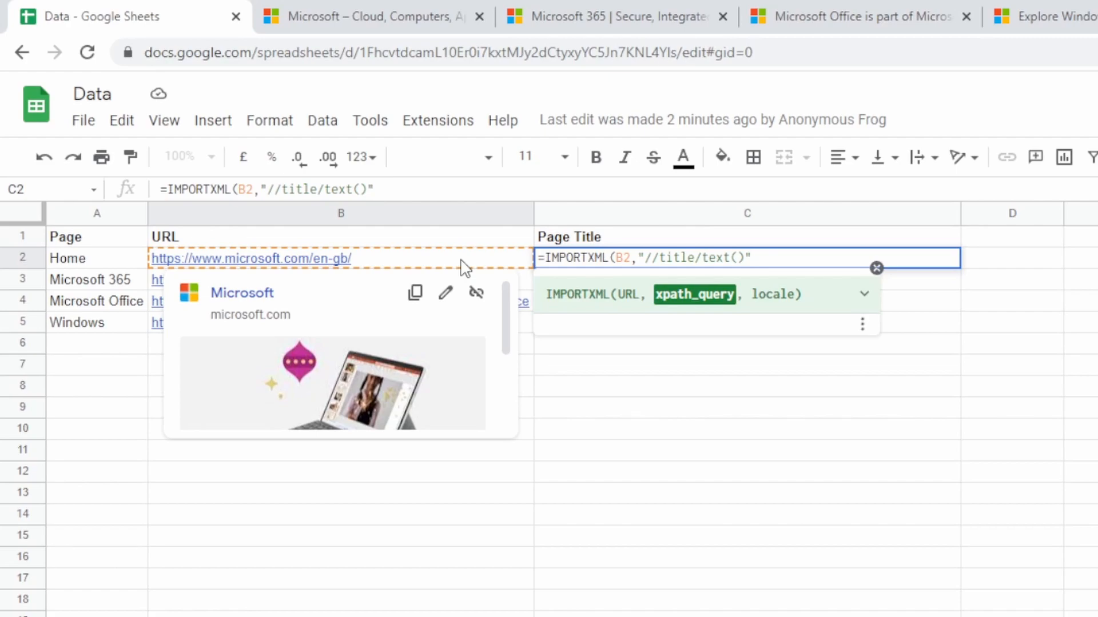
pyautogui.write(')')
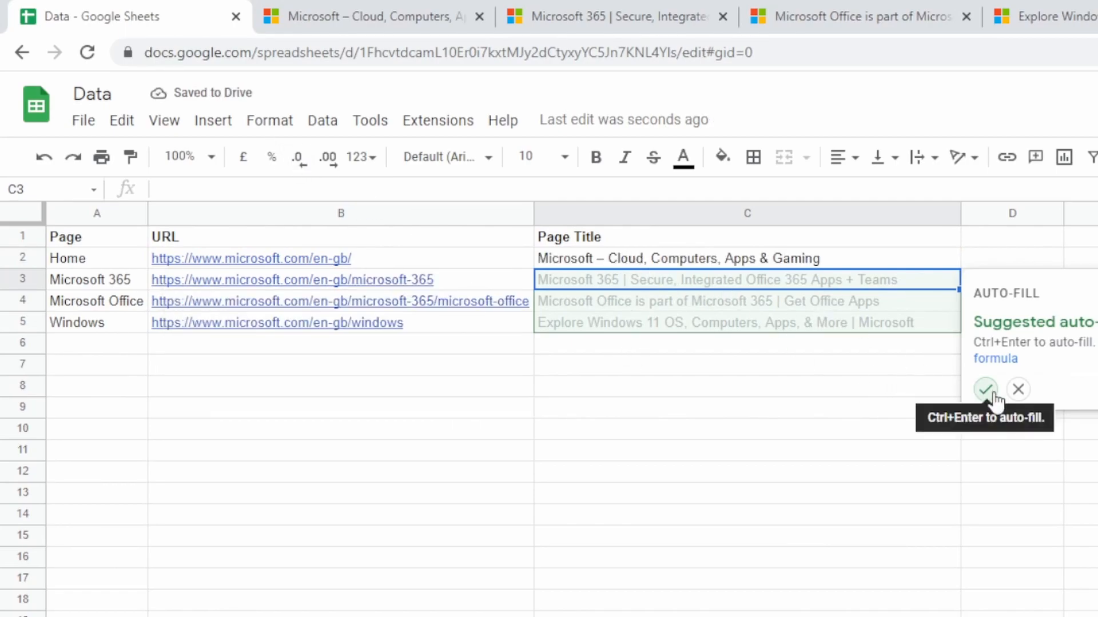
# Accept the suggested autofill for C3:C5, then check the formulas in C5 and C2
pyautogui.click(985, 390)
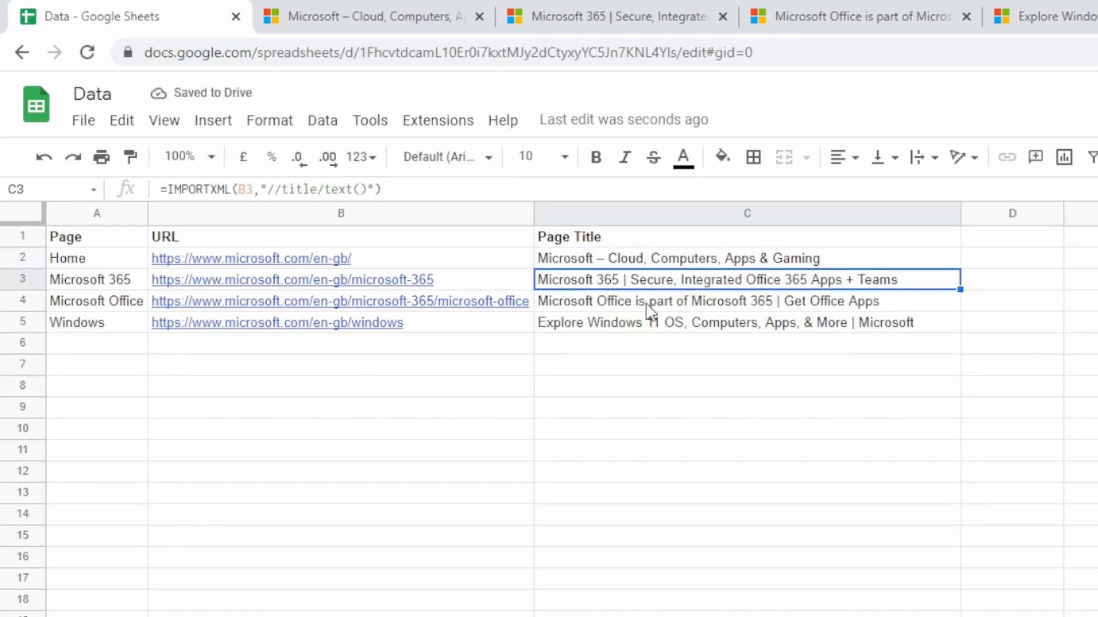
pyautogui.click(746, 322)
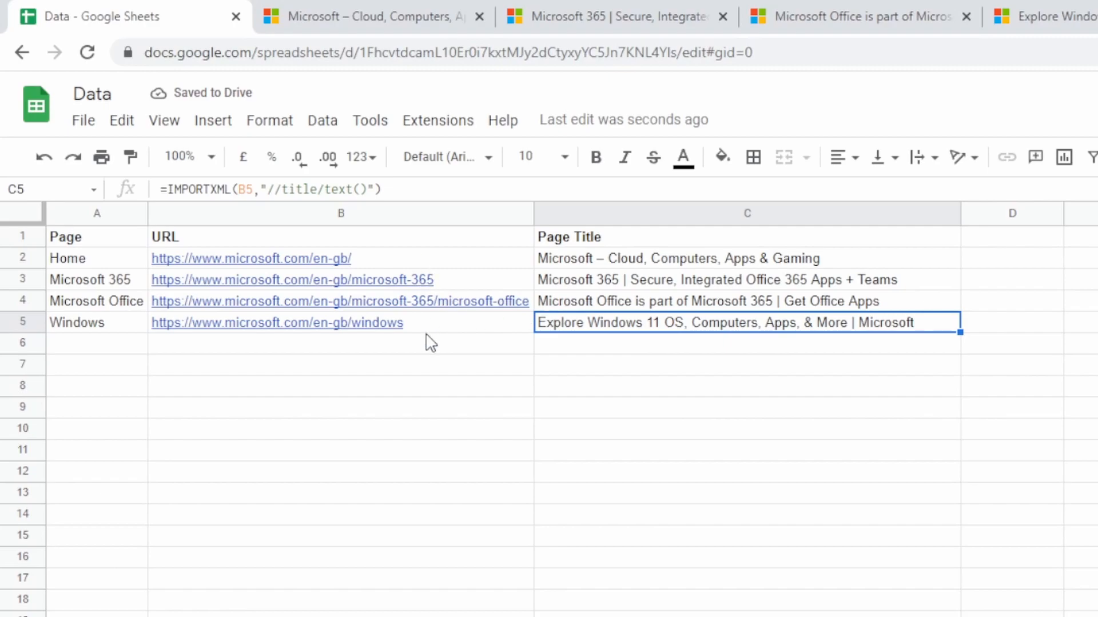
pyautogui.click(672, 258)
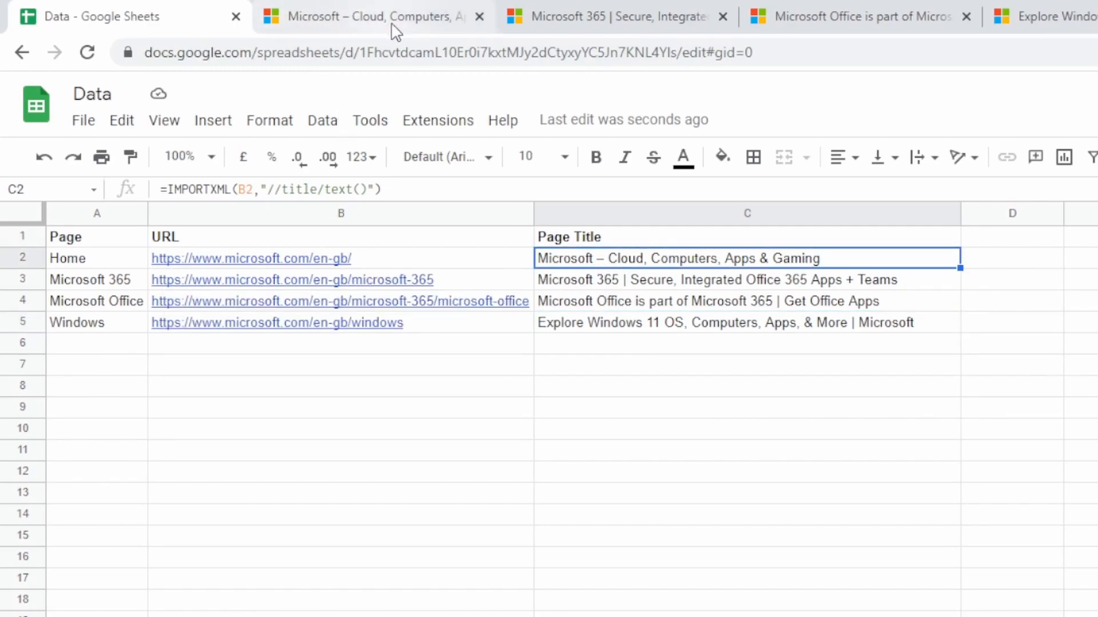
pyautogui.moveTo(793, 272)
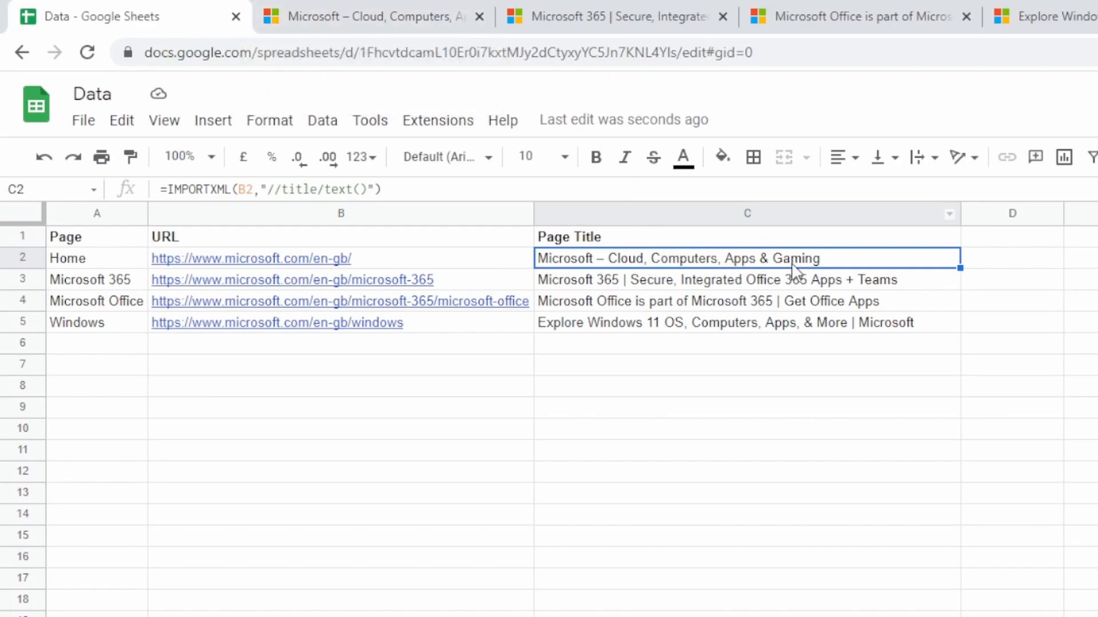